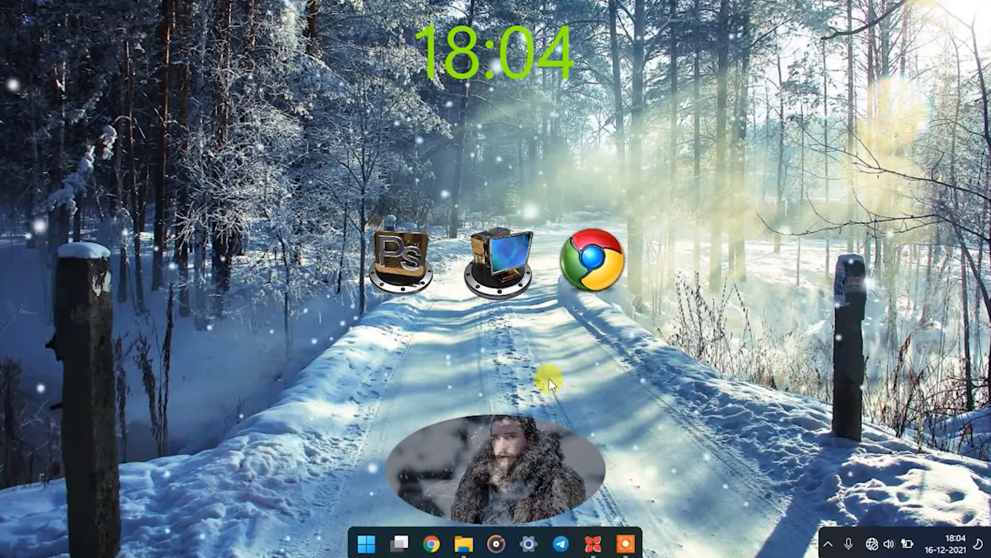
{"action": "mouse_move", "coordinate": [348, 372]}
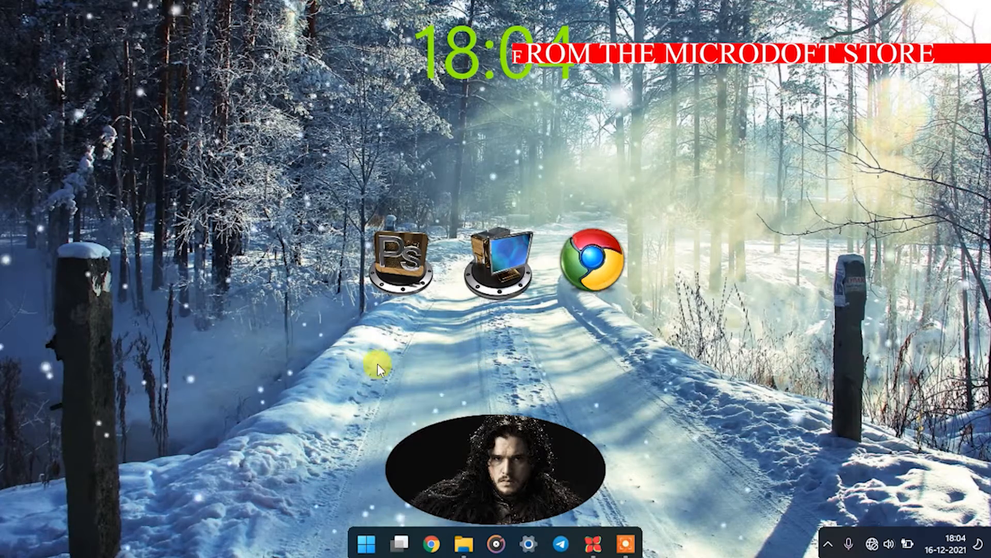
{"action": "mouse_move", "coordinate": [638, 371]}
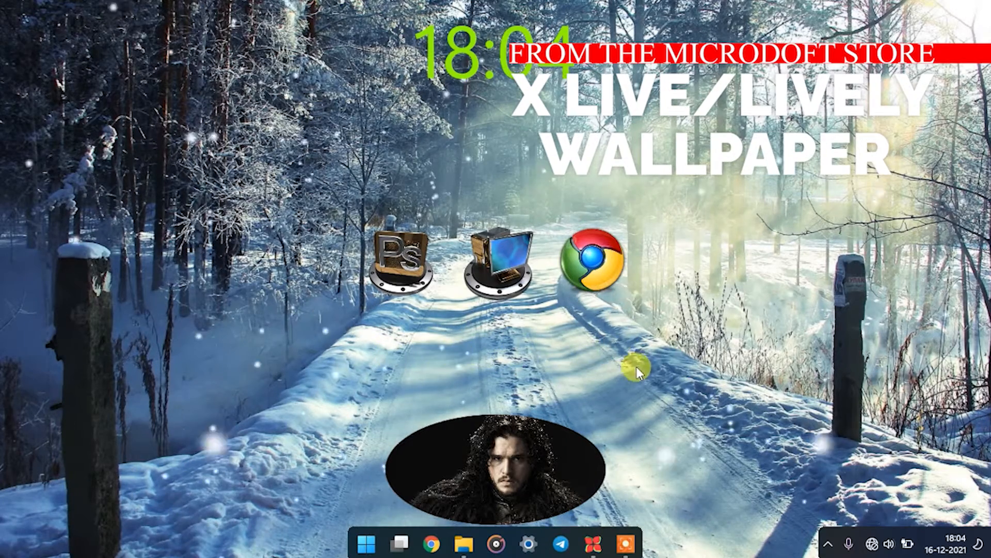
{"action": "mouse_move", "coordinate": [593, 398]}
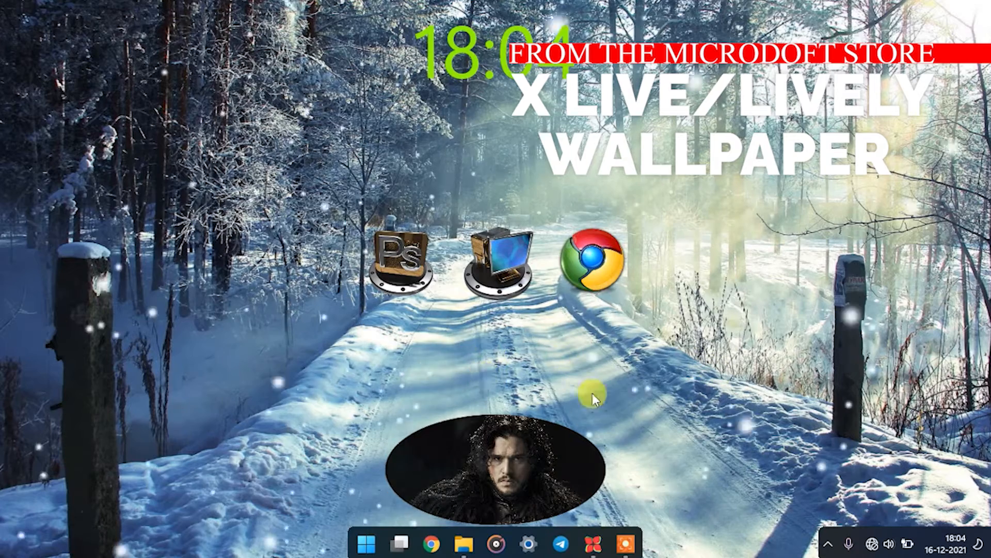
Launch X Live Wallpaper from All apps and choose Butterfly Queen, showing its Control Panel placement options
{"action": "left_click", "coordinate": [365, 544]}
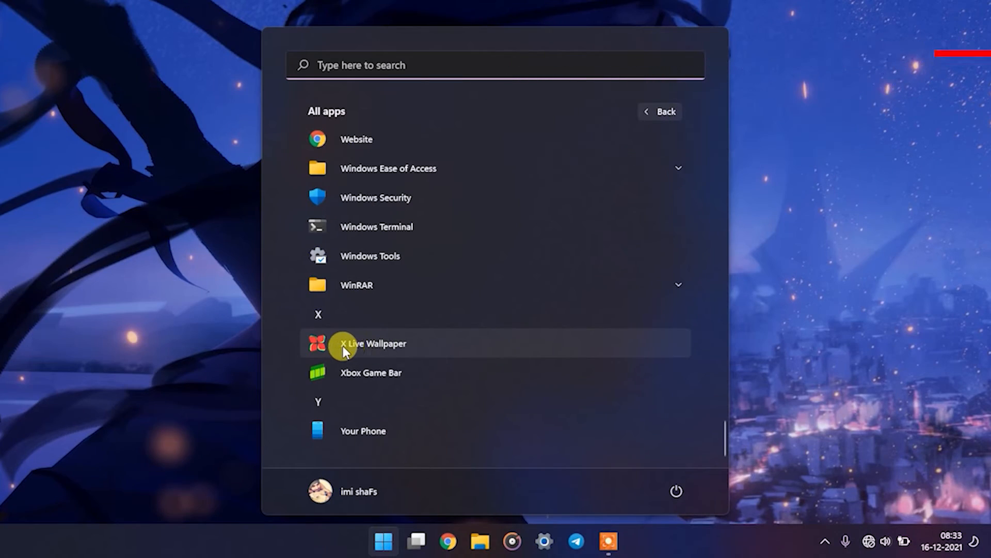
{"action": "left_click", "coordinate": [372, 343]}
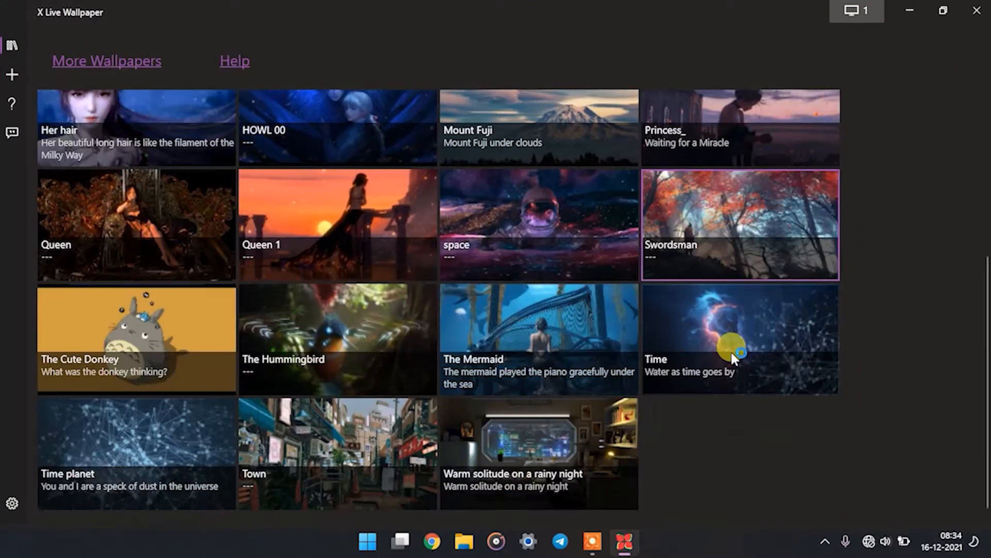
{"action": "scroll", "scroll_direction": "up", "scroll_amount": 3}
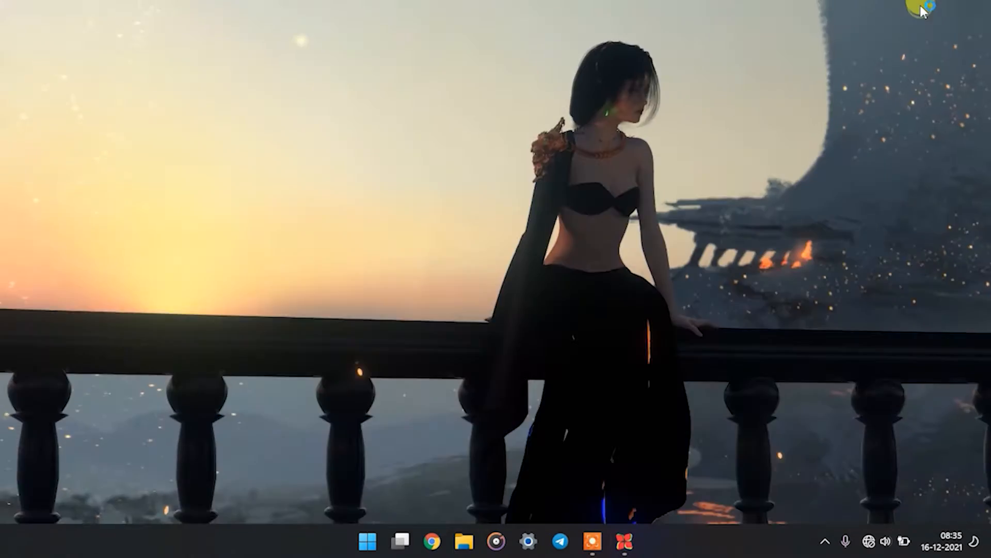
{"action": "left_click", "coordinate": [626, 542]}
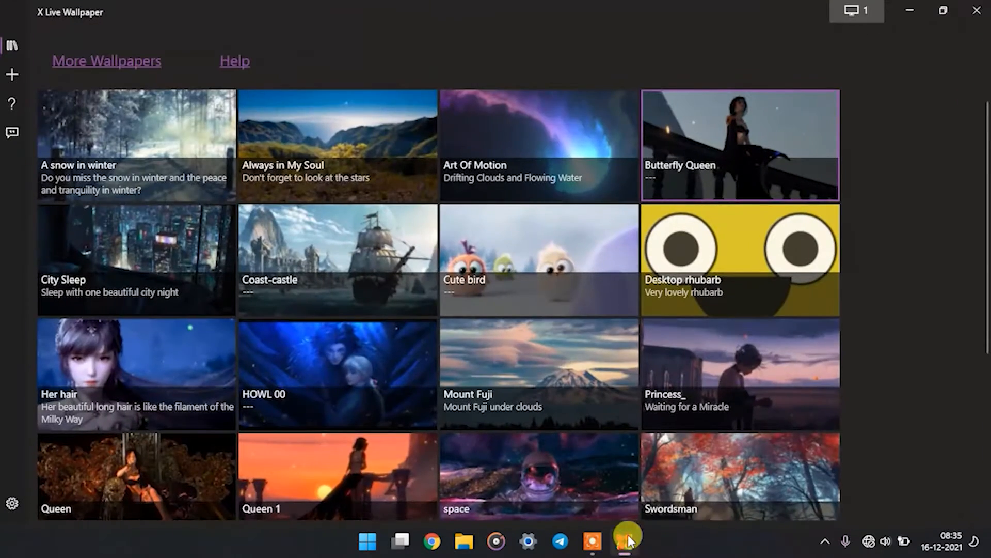
{"action": "mouse_move", "coordinate": [793, 102]}
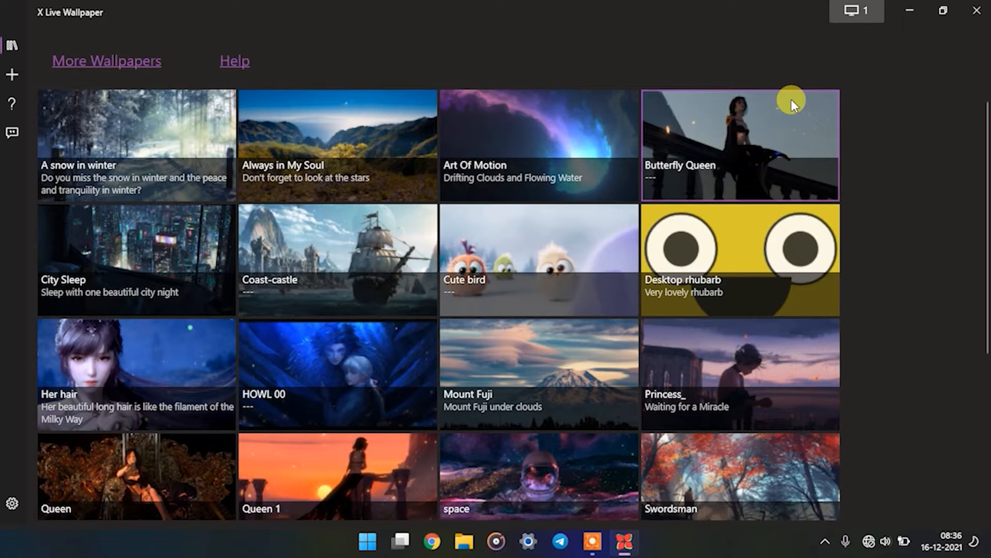
{"action": "mouse_move", "coordinate": [886, 301]}
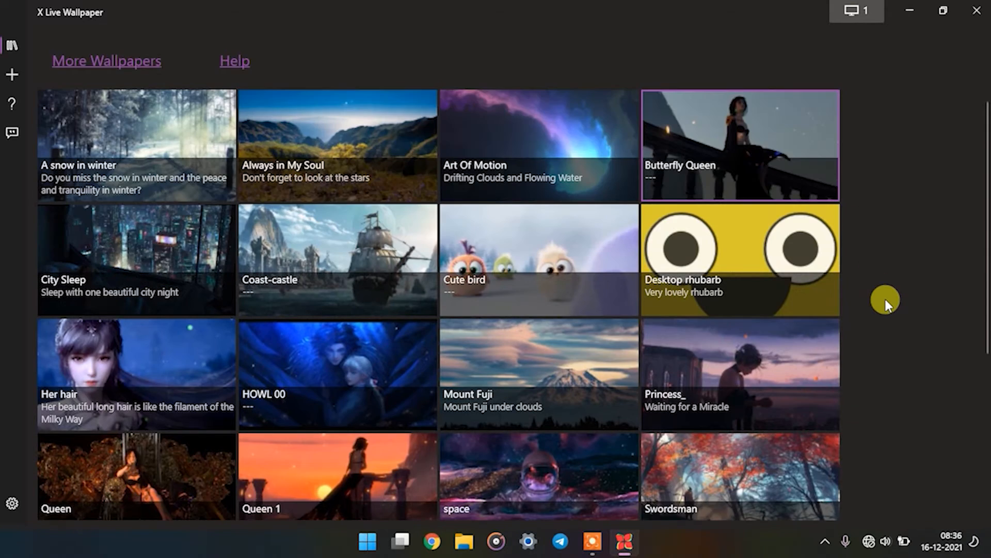
{"action": "mouse_move", "coordinate": [106, 61]}
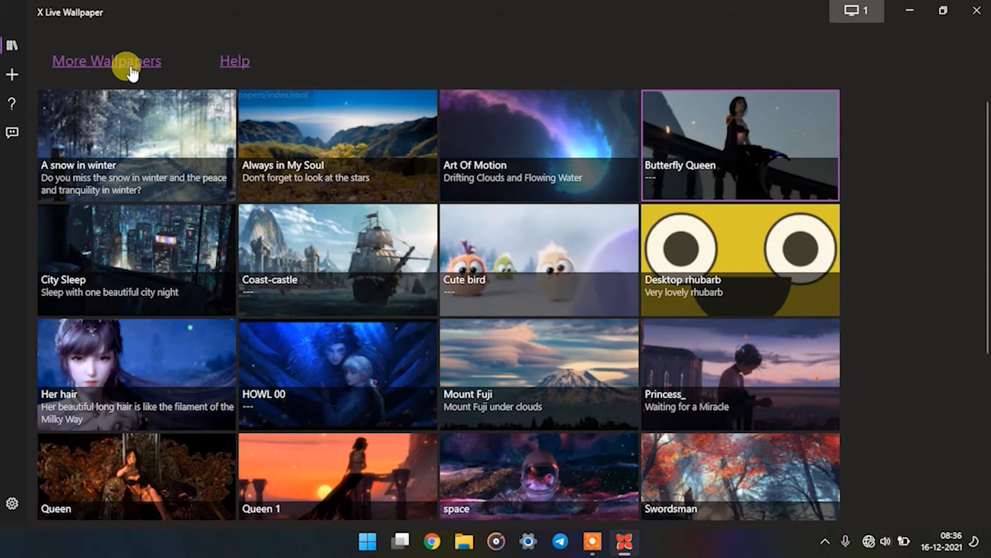
{"action": "mouse_move", "coordinate": [106, 61]}
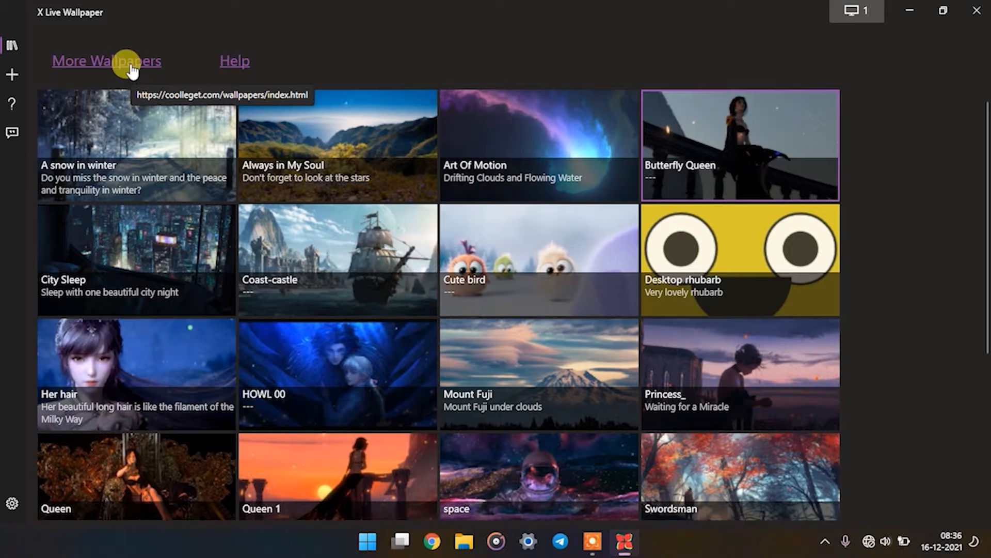
{"action": "left_click", "coordinate": [856, 10]}
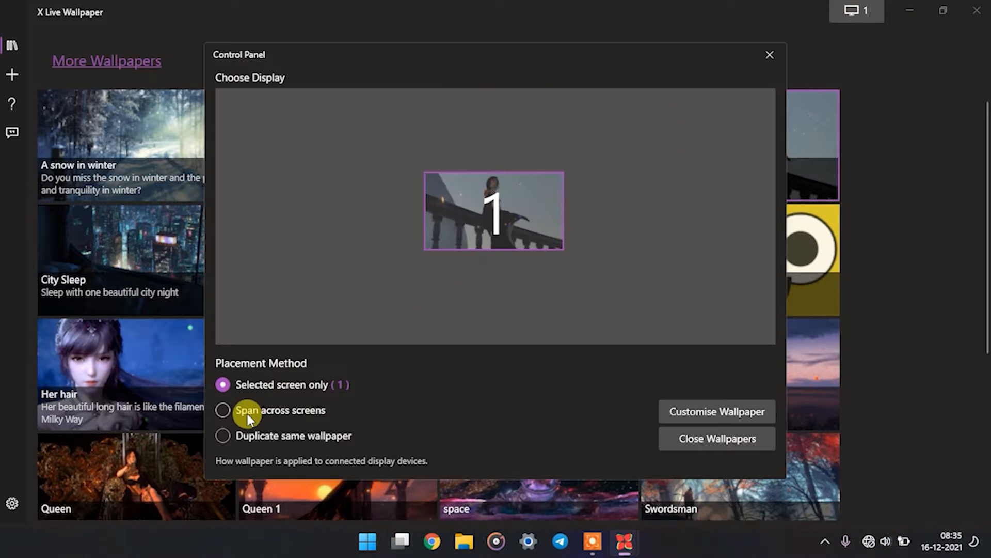
Uncheck Mute in Butterfly Queen's Customise Wallpaper panel so it plays sound, then return to the gallery
{"action": "left_click", "coordinate": [769, 55]}
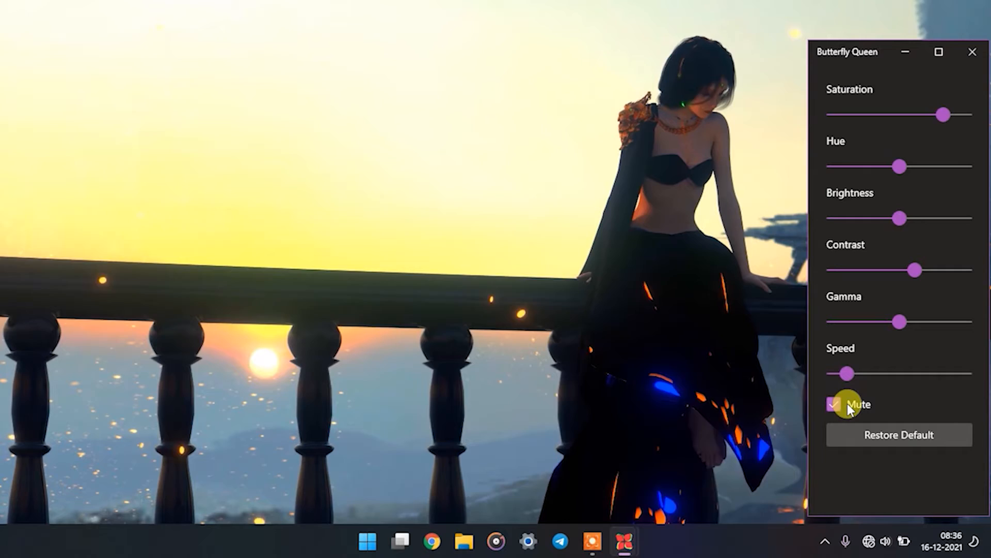
{"action": "left_click", "coordinate": [834, 404]}
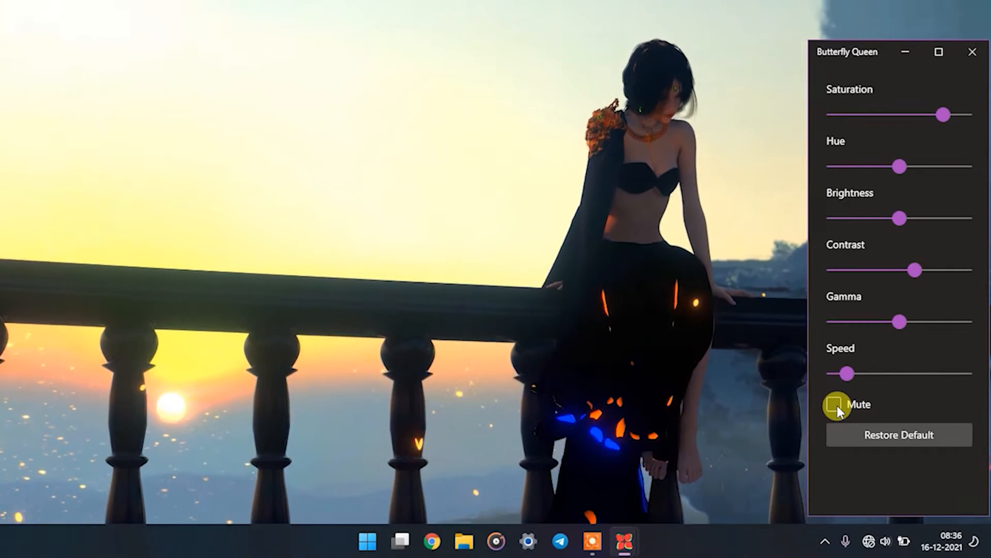
{"action": "left_click", "coordinate": [834, 403]}
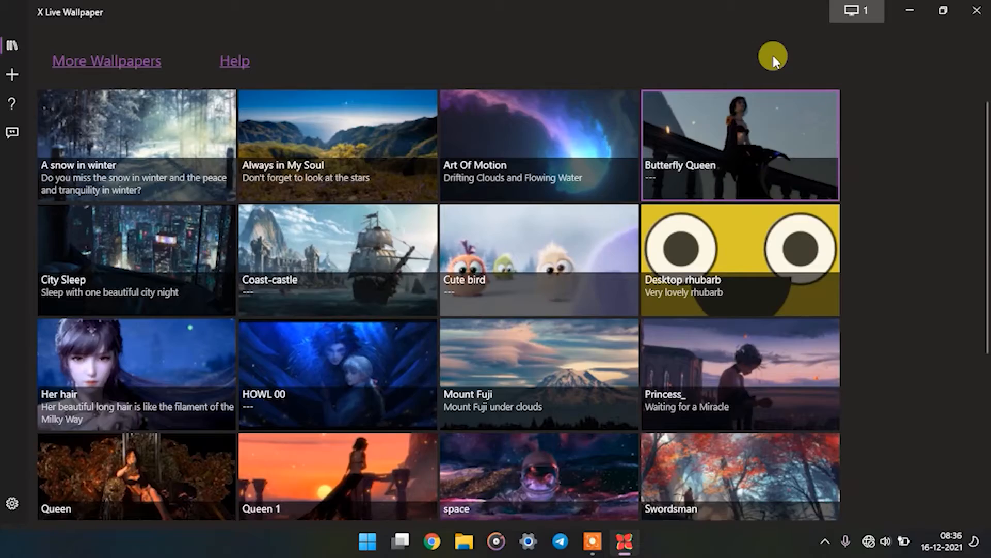
Try the Fluent taskbar theme, then switch the Taskbar Theme to Clear for a transparent taskbar
{"action": "scroll", "scroll_direction": "down", "scroll_amount": 3}
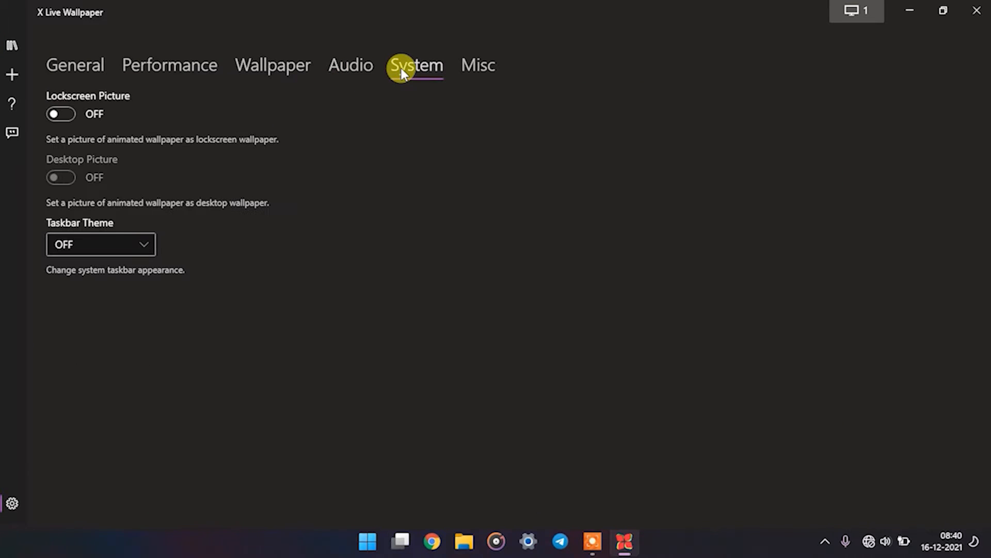
{"action": "left_click", "coordinate": [101, 245]}
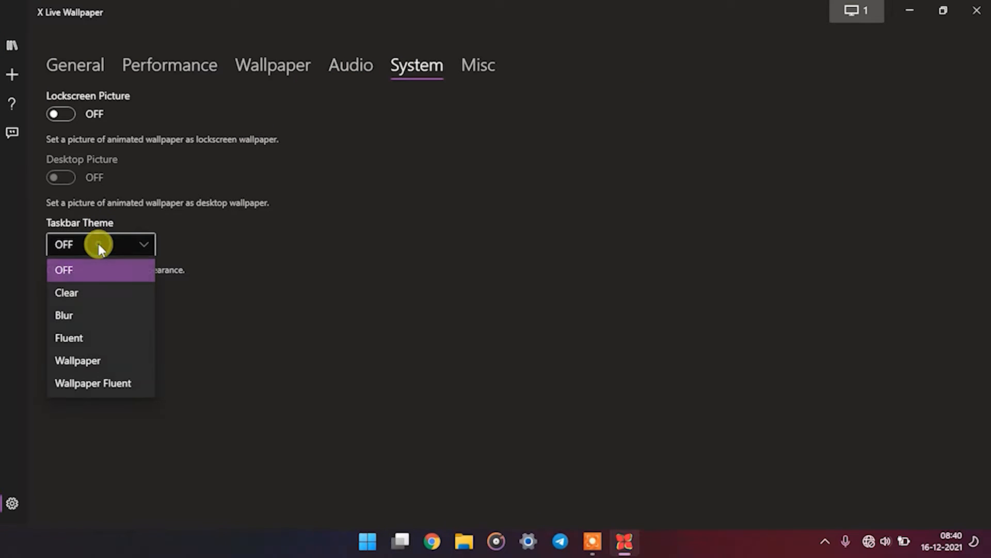
{"action": "mouse_move", "coordinate": [98, 293]}
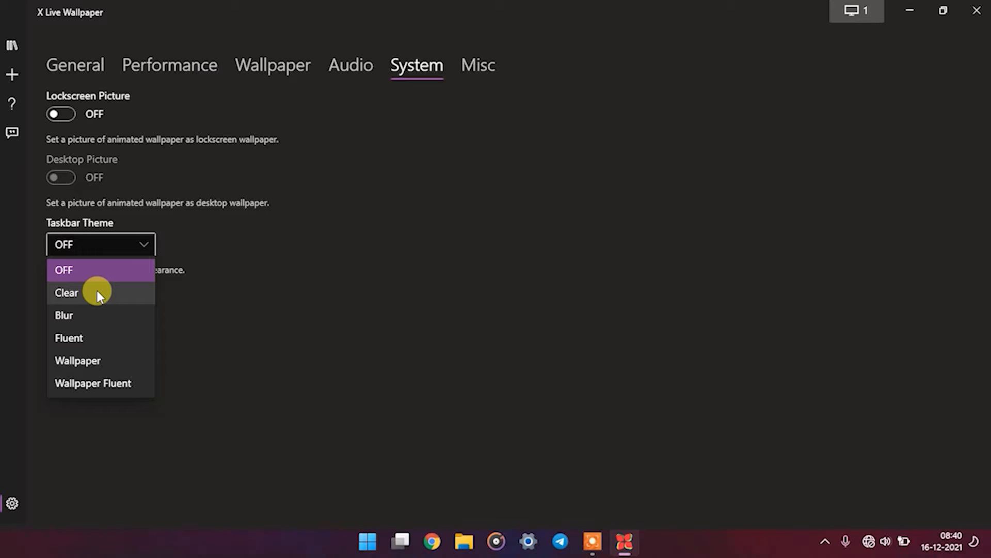
{"action": "mouse_move", "coordinate": [103, 338]}
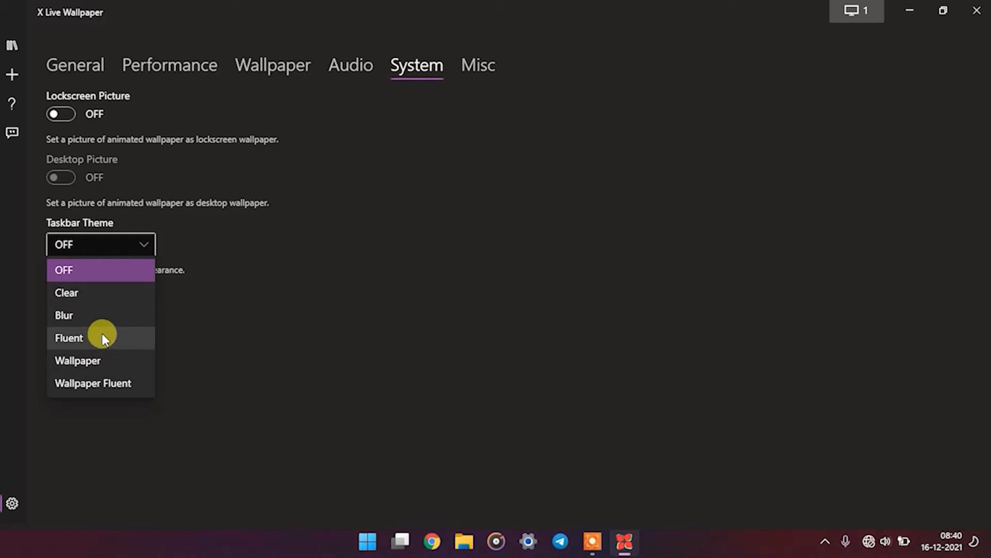
{"action": "left_click", "coordinate": [68, 337]}
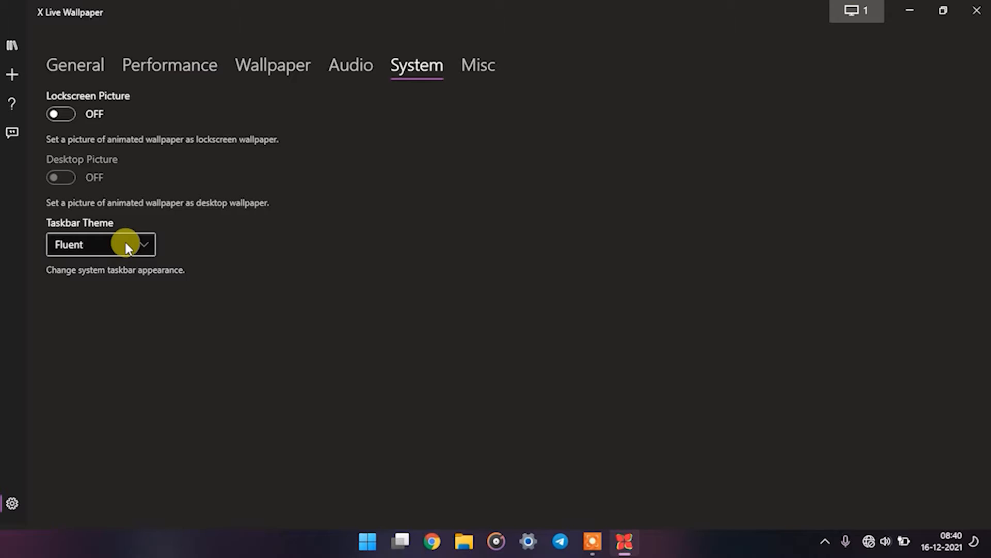
{"action": "left_click", "coordinate": [100, 244]}
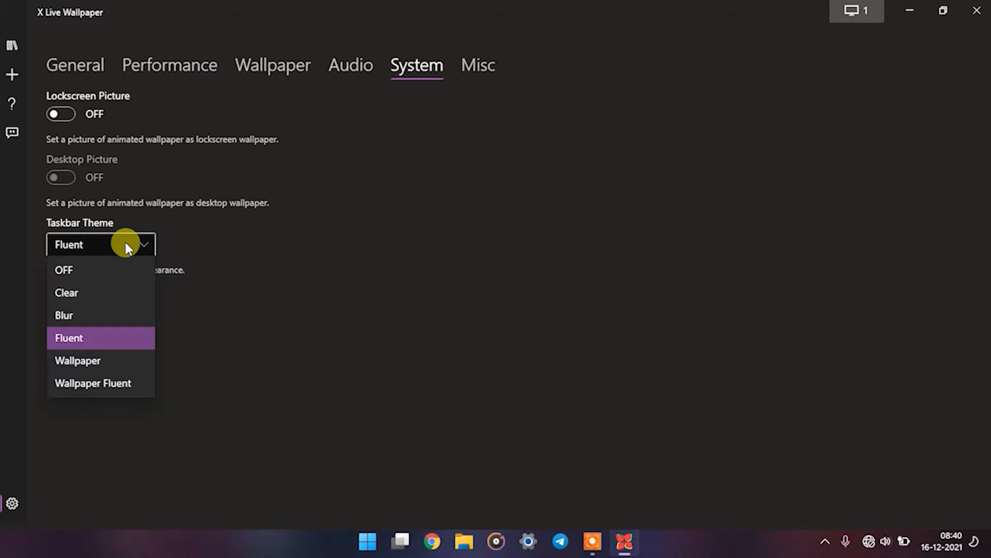
{"action": "mouse_move", "coordinate": [104, 297]}
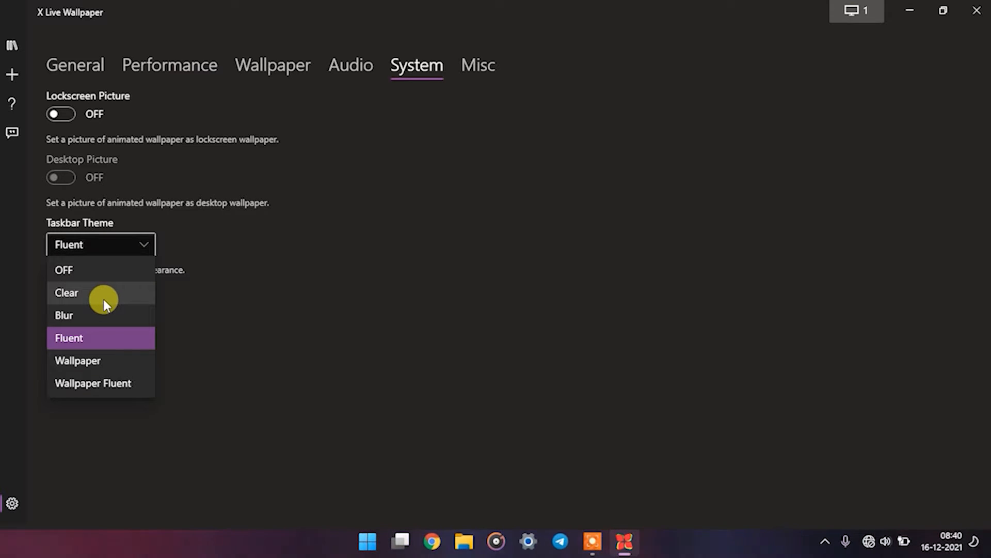
{"action": "left_click", "coordinate": [66, 292]}
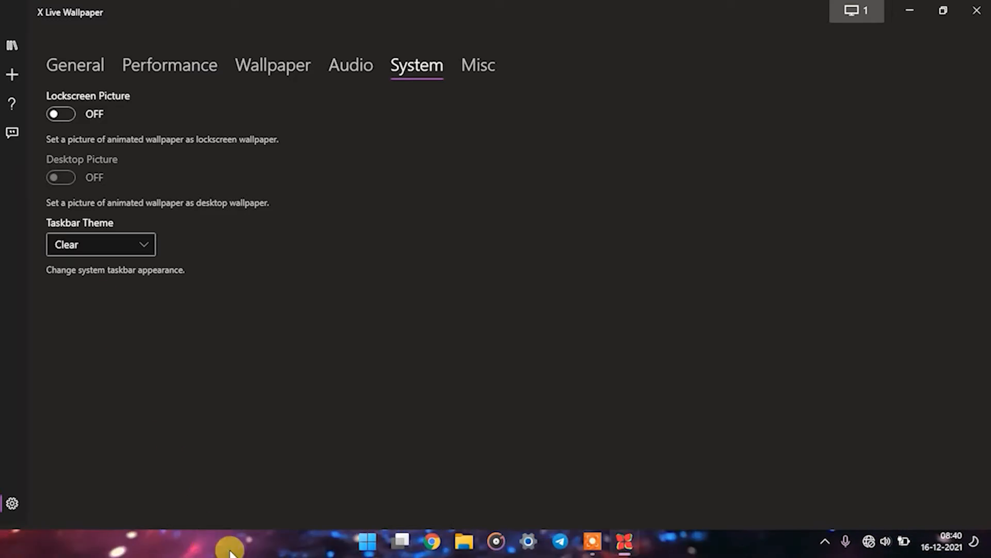
{"action": "mouse_move", "coordinate": [877, 18]}
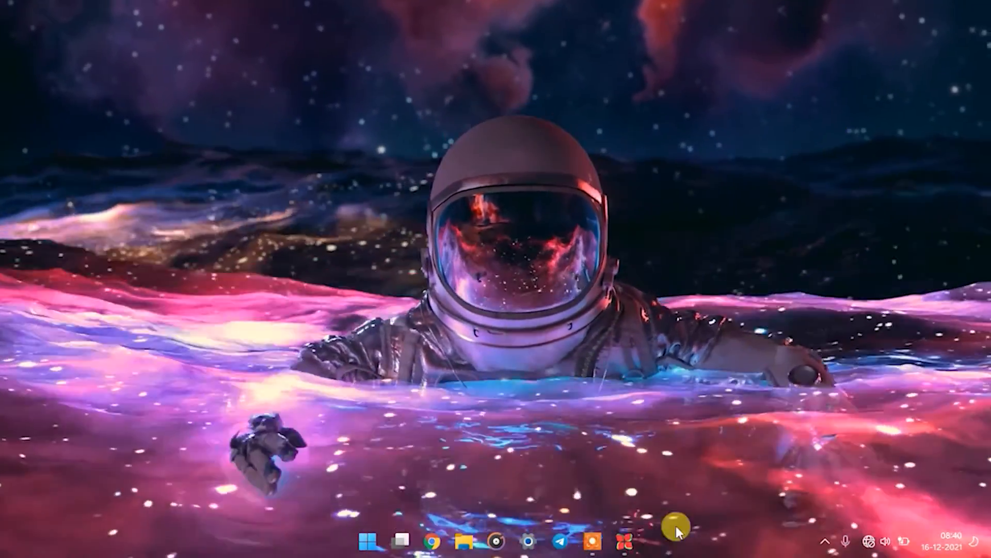
Reopen X Live Wallpaper's System settings and confirm the Clear taskbar look
{"action": "left_click", "coordinate": [618, 542]}
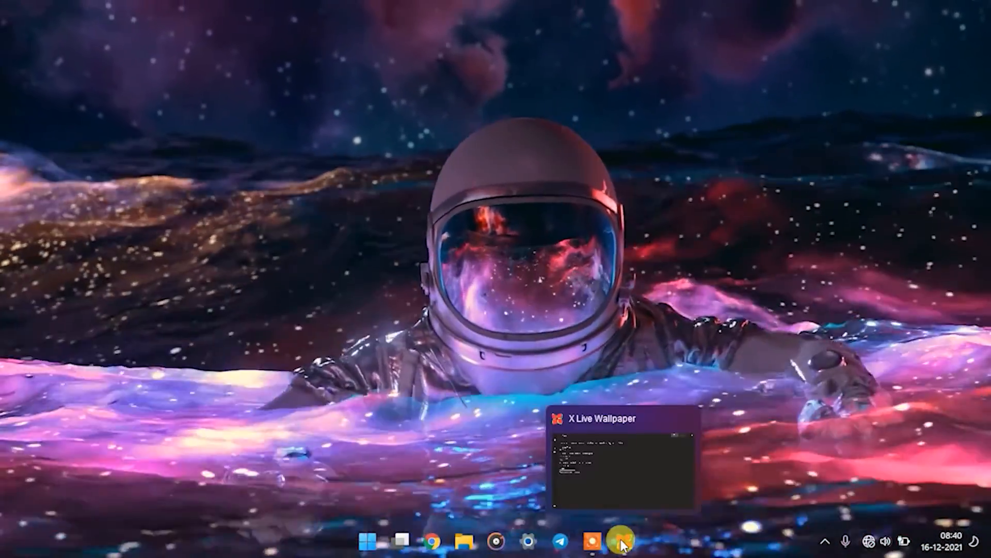
{"action": "left_click", "coordinate": [619, 540]}
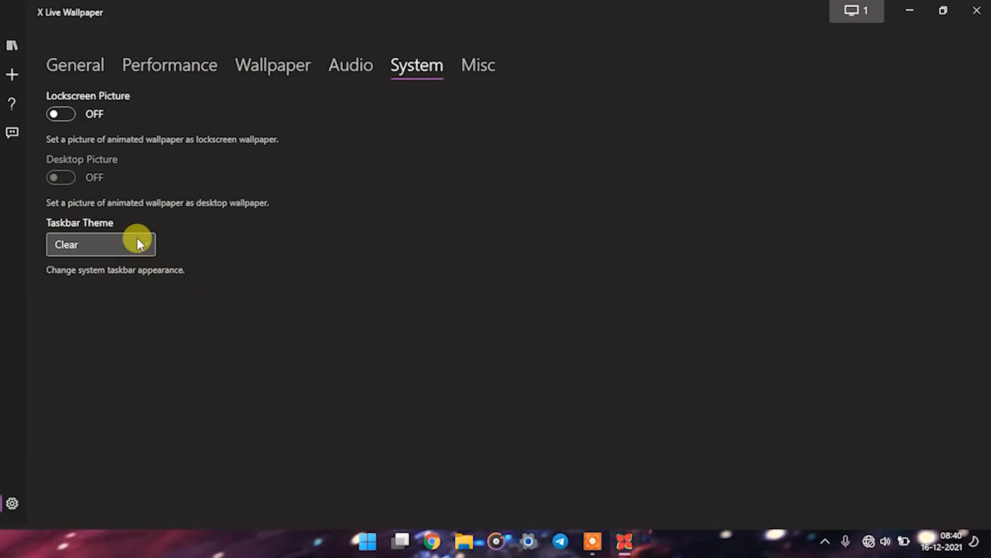
{"action": "left_click", "coordinate": [100, 244]}
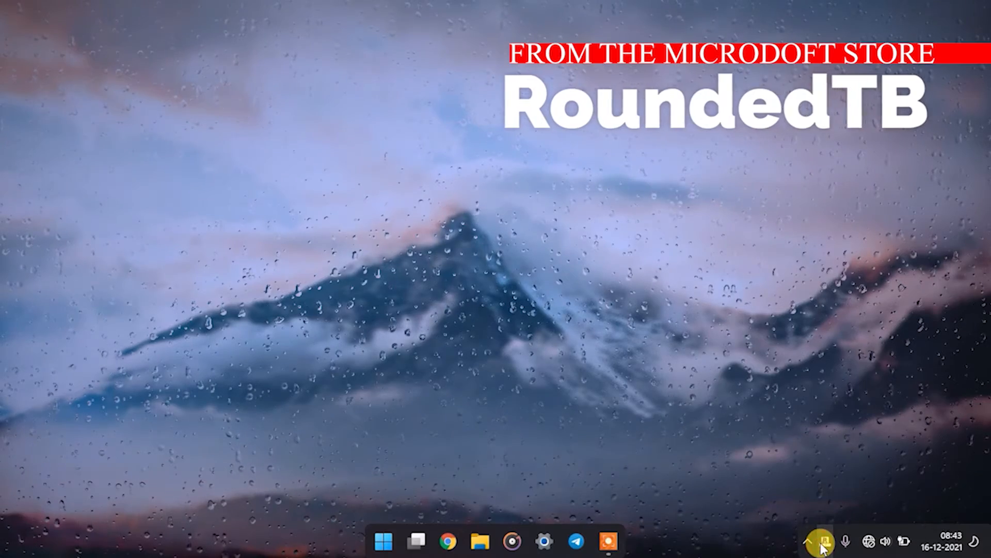
In RoundedTB set Corner radius 15 with Margin 0 and apply it to the taskbar
{"action": "left_click", "coordinate": [806, 541]}
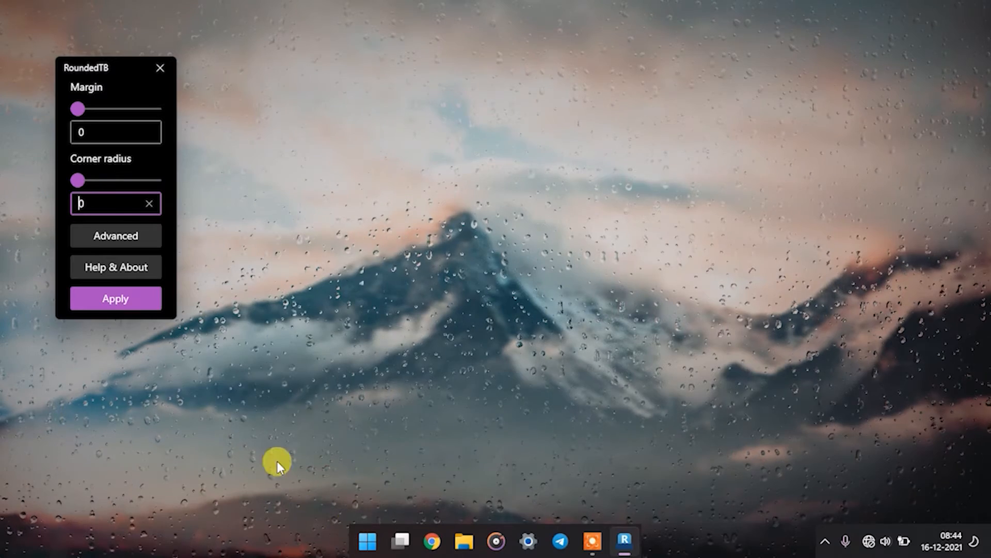
{"action": "type", "text": "15"}
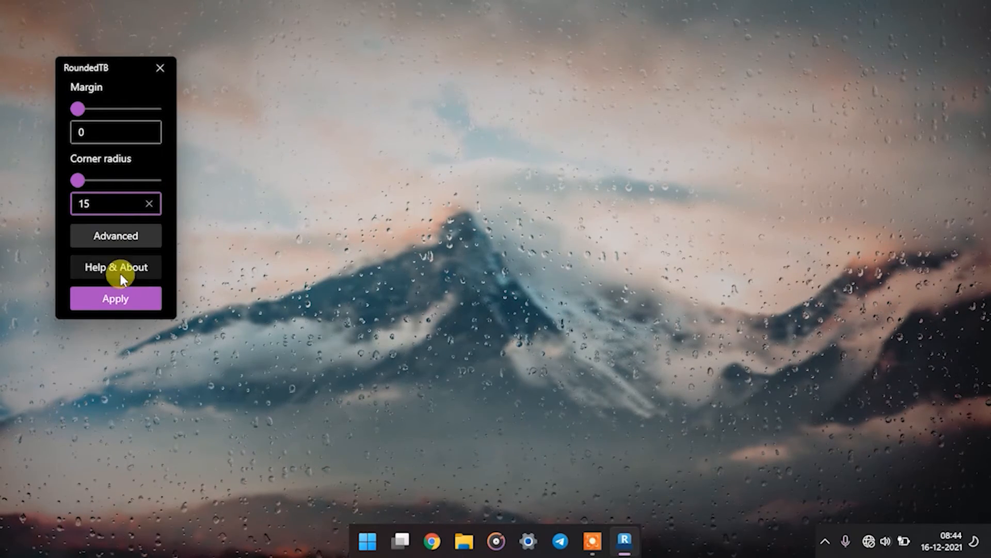
{"action": "mouse_move", "coordinate": [645, 547]}
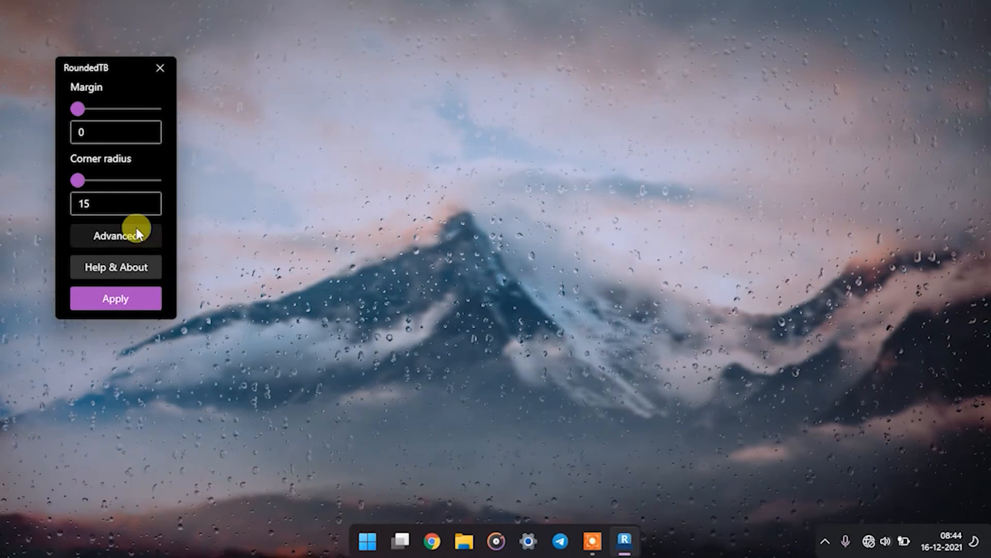
{"action": "left_click", "coordinate": [160, 68]}
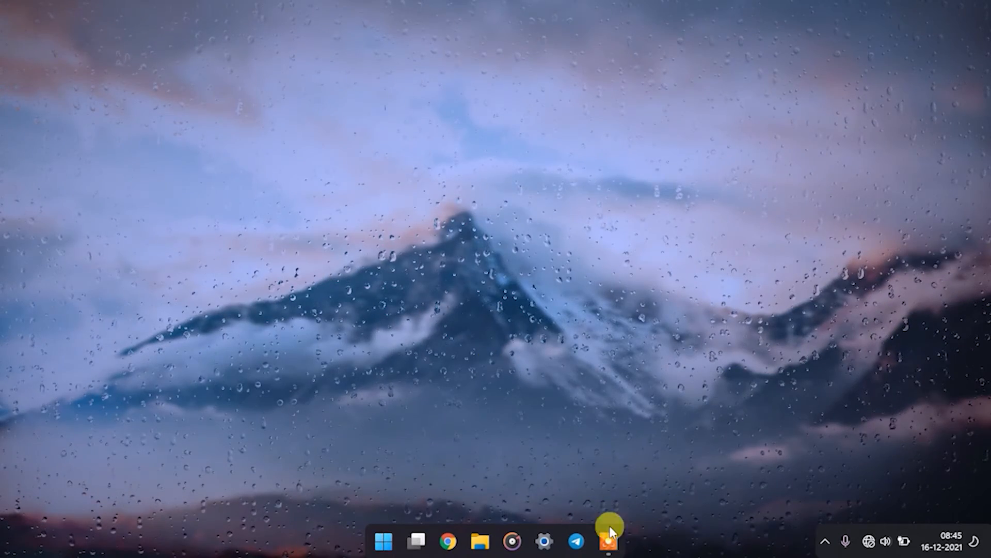
Close Calculator and Task Manager and dismiss the Widgets board, leaving a clean desktop
{"action": "left_click", "coordinate": [382, 541]}
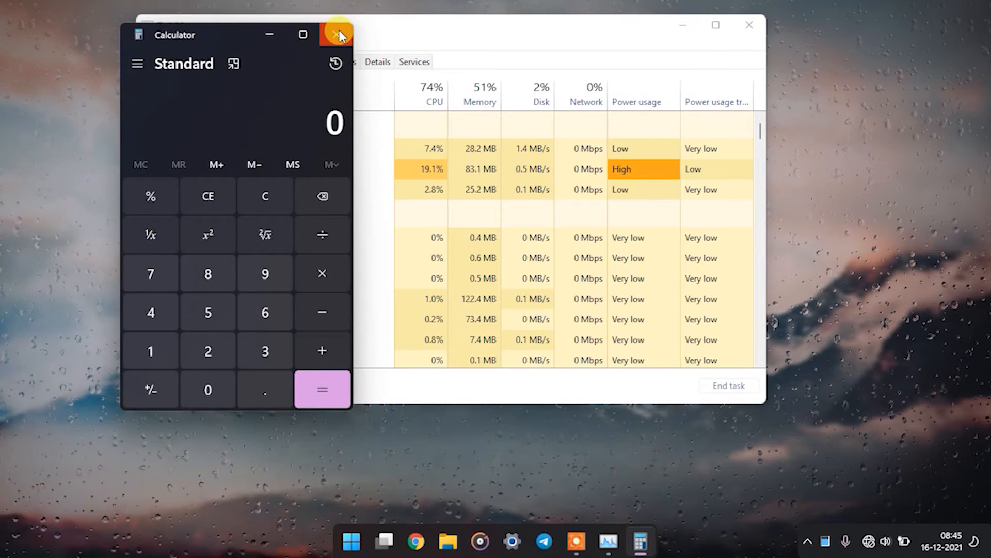
{"action": "left_click", "coordinate": [339, 35]}
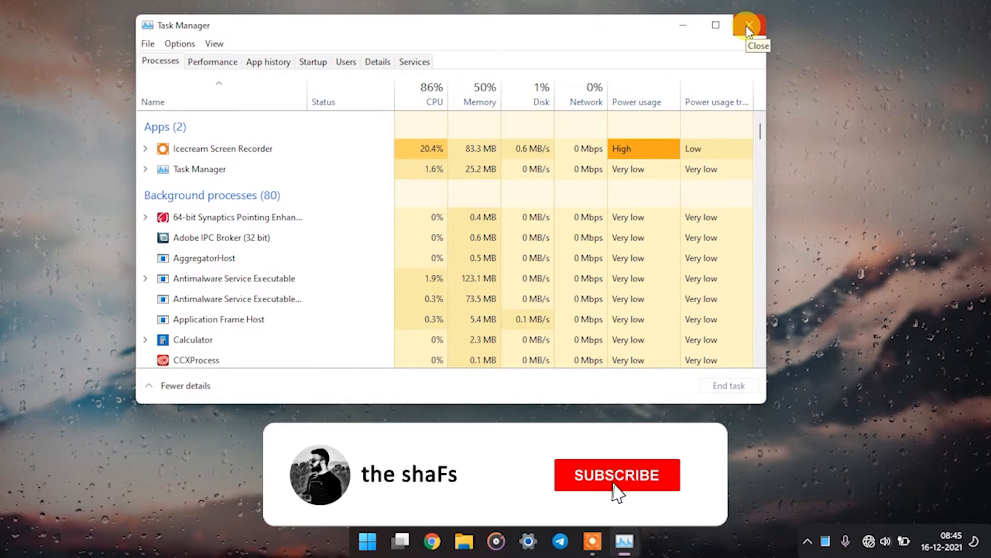
{"action": "left_click", "coordinate": [749, 25]}
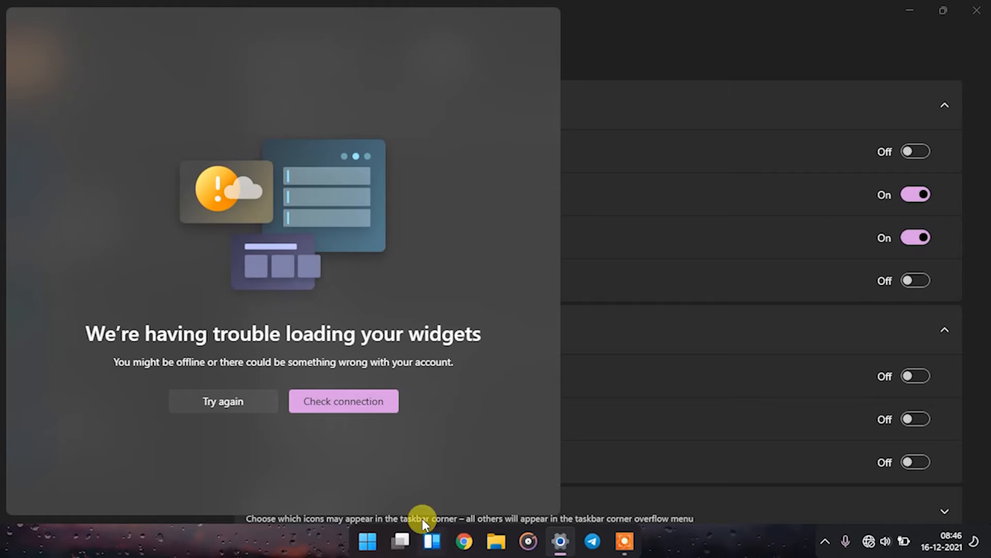
{"action": "left_click", "coordinate": [914, 237]}
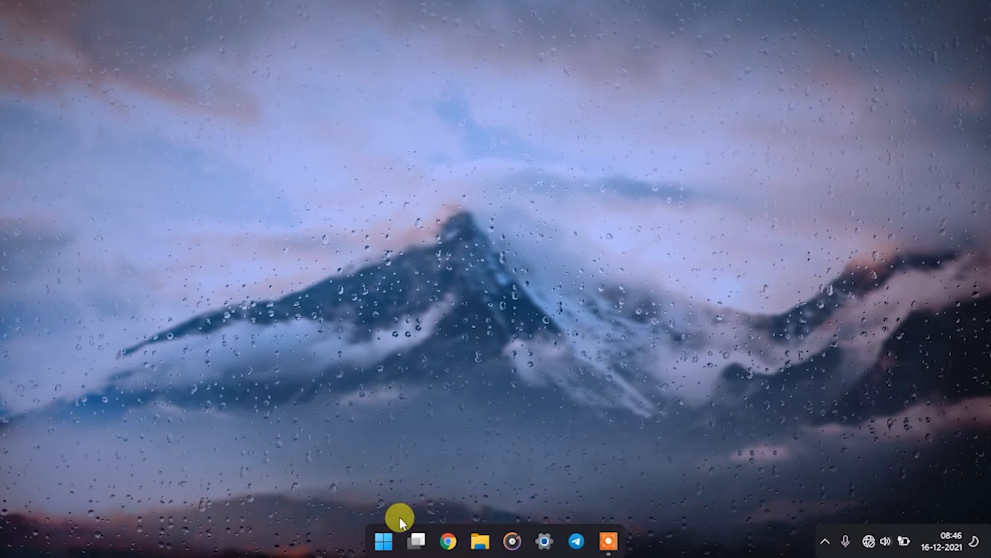
Launch BeWidgets from Start and make the second widget a weather widget
{"action": "left_click", "coordinate": [382, 540]}
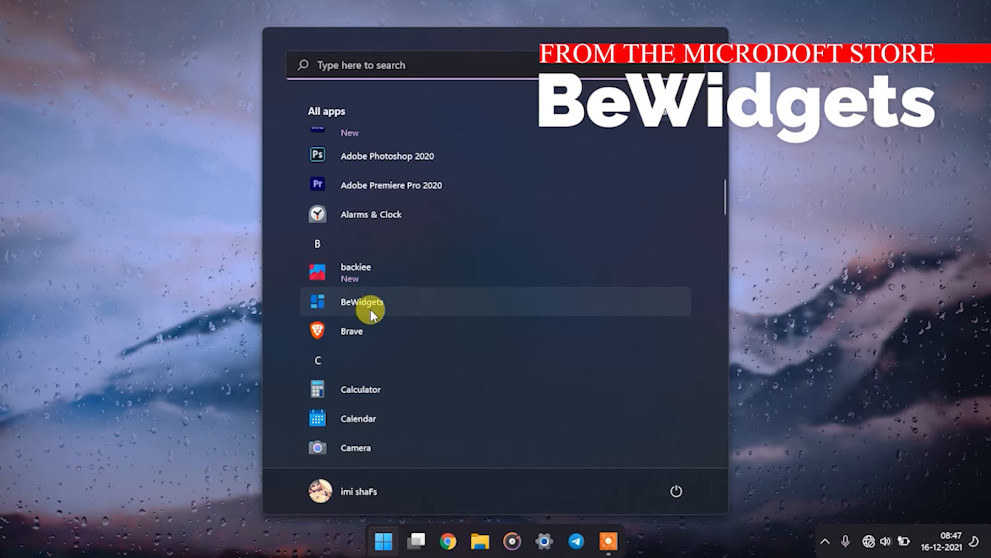
{"action": "left_click", "coordinate": [361, 301]}
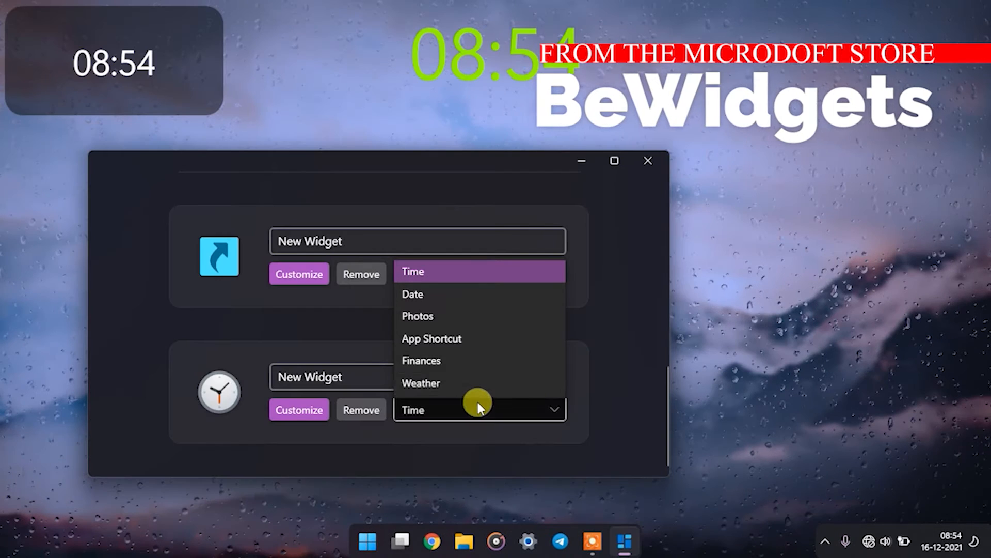
{"action": "left_click", "coordinate": [420, 382]}
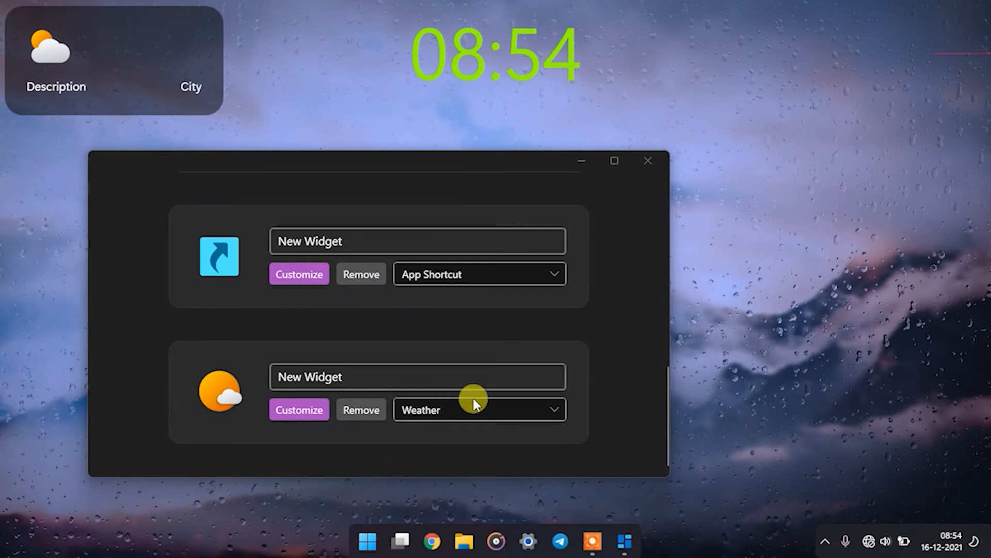
{"action": "left_click", "coordinate": [478, 408]}
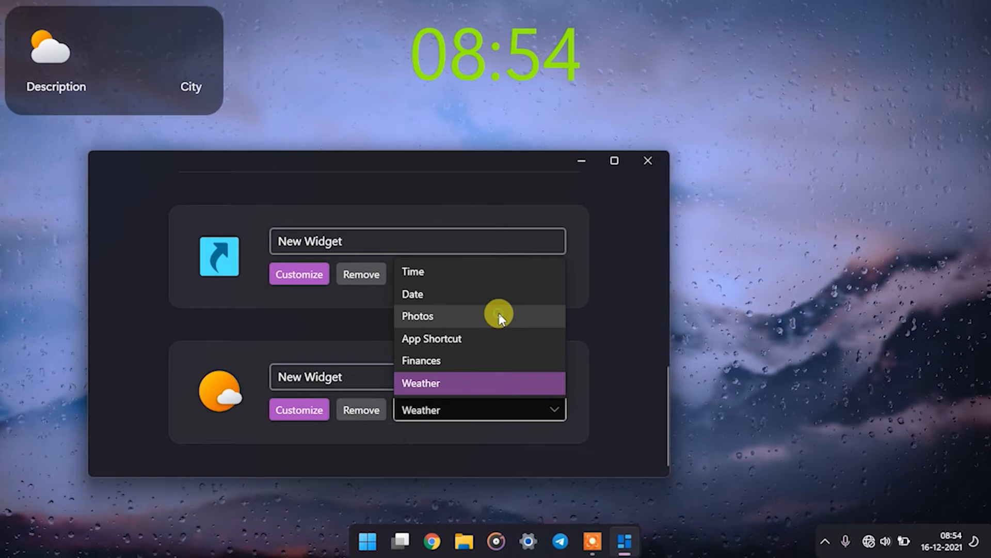
Cycle the widget through photos and date, then hide the BeWidgets window
{"action": "left_click", "coordinate": [418, 316]}
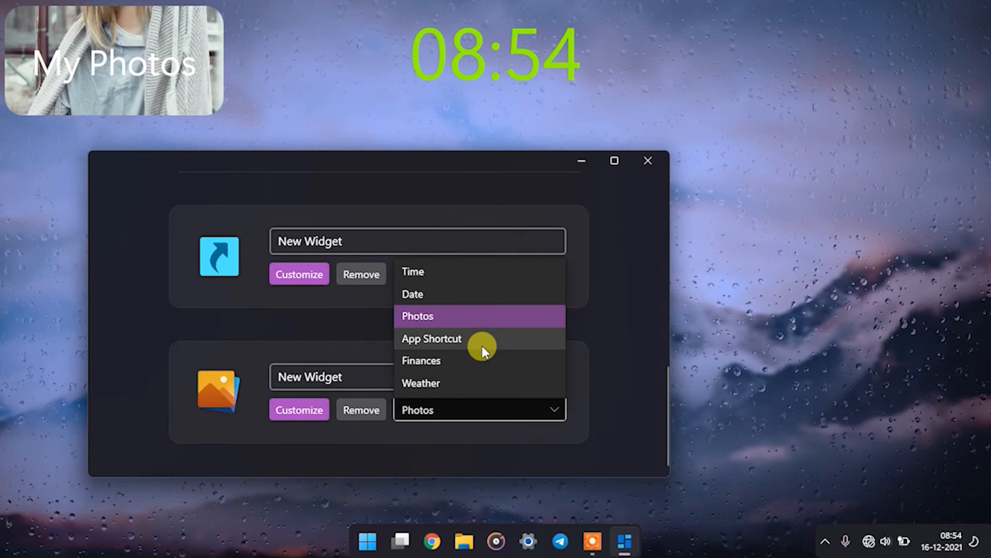
{"action": "left_click", "coordinate": [412, 295]}
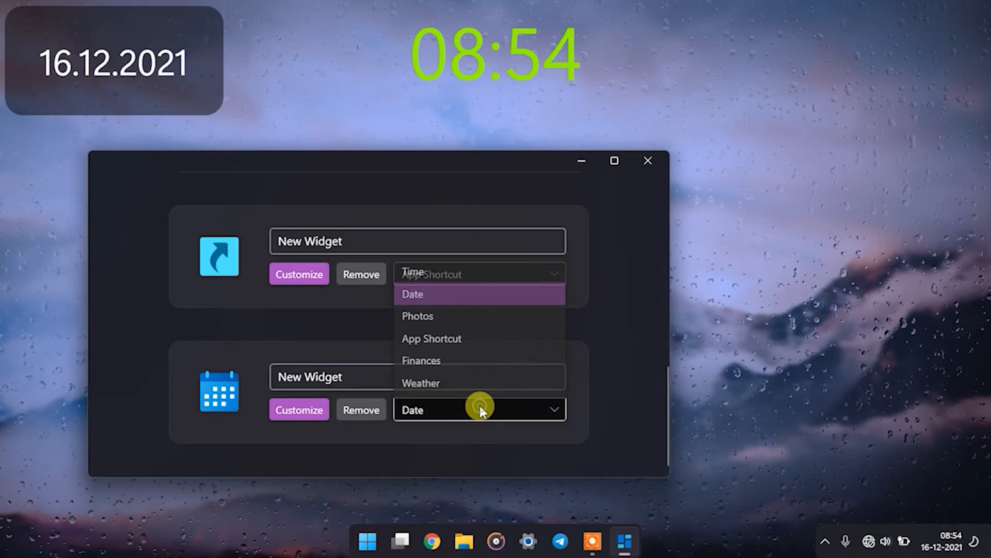
{"action": "left_click", "coordinate": [298, 272]}
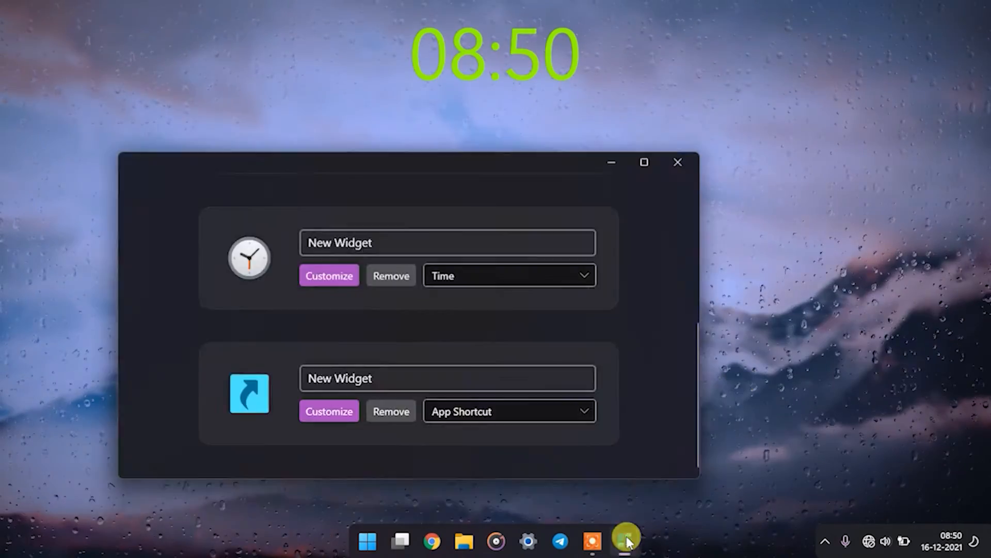
{"action": "left_click", "coordinate": [328, 410]}
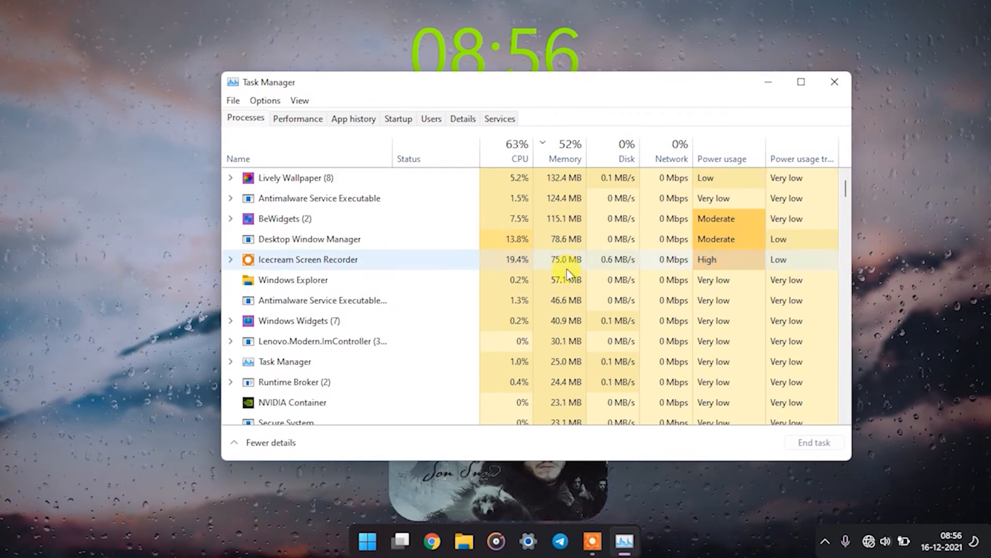
Close Task Manager to reveal the desktop widgets and search Start for Rainmeter
{"action": "left_click", "coordinate": [835, 82]}
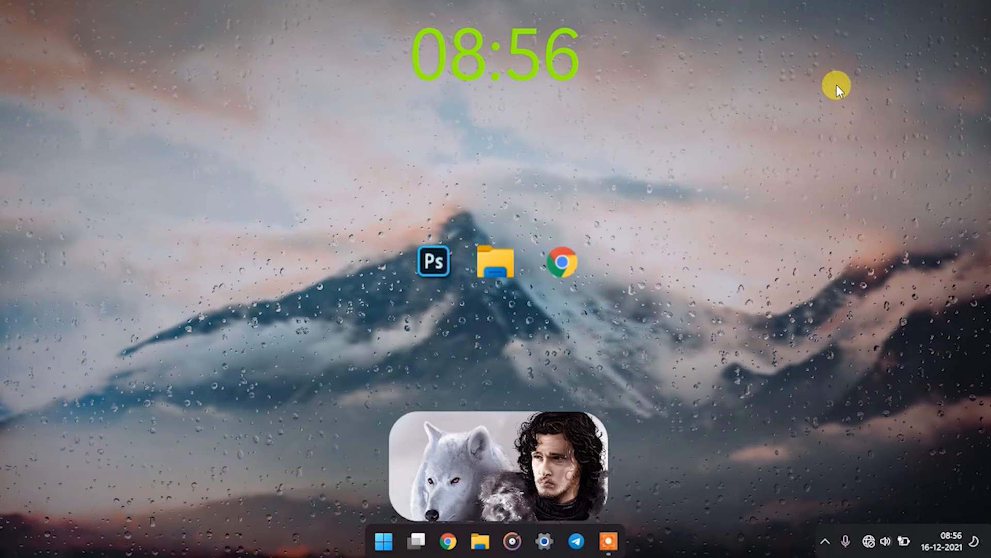
{"action": "type", "text": "raain"}
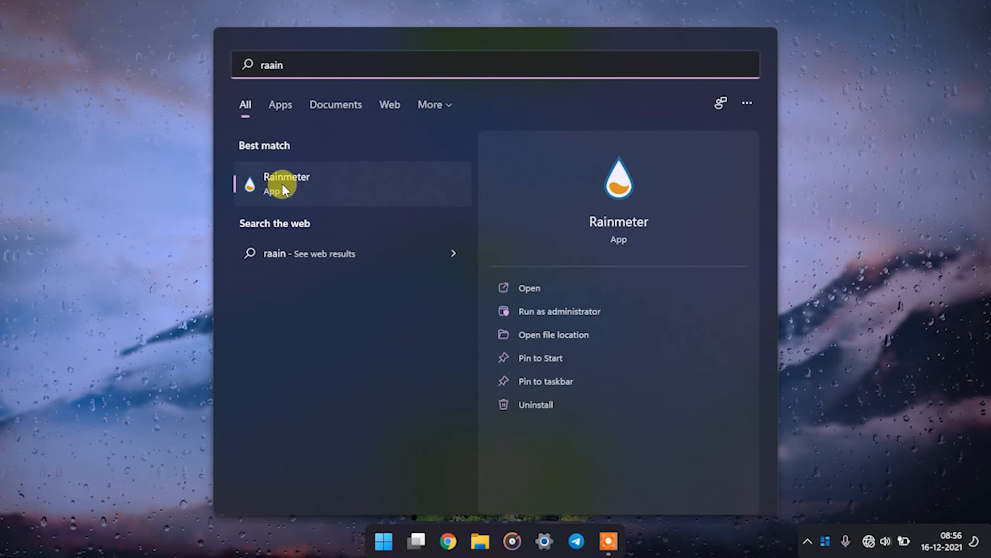
{"action": "mouse_move", "coordinate": [297, 191]}
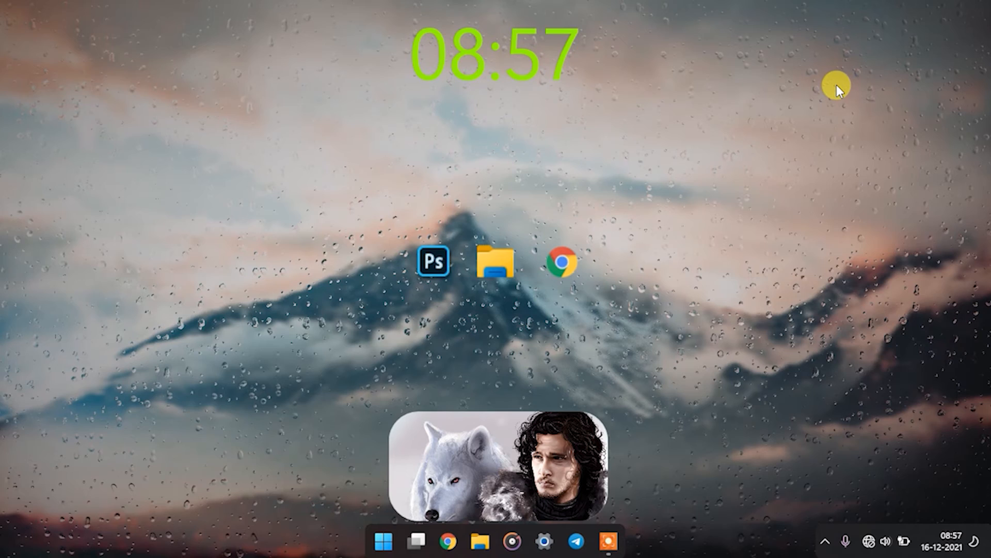
{"action": "mouse_move", "coordinate": [682, 520]}
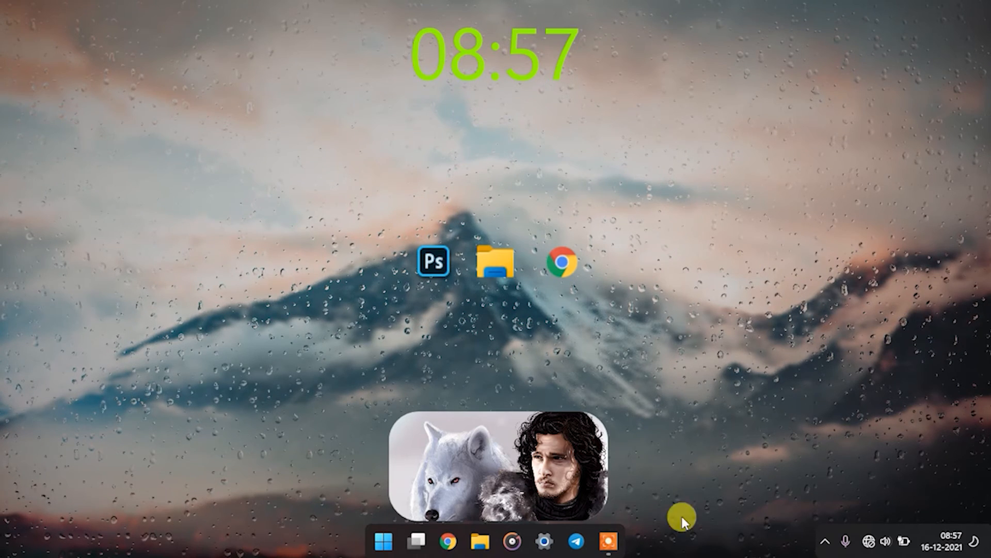